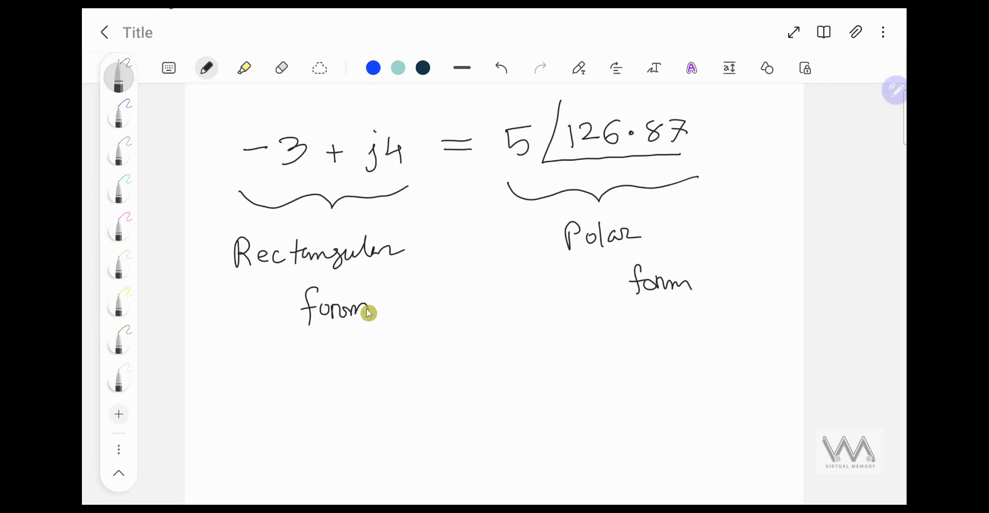
{"action": "mouse_move", "coordinate": [559, 330]}
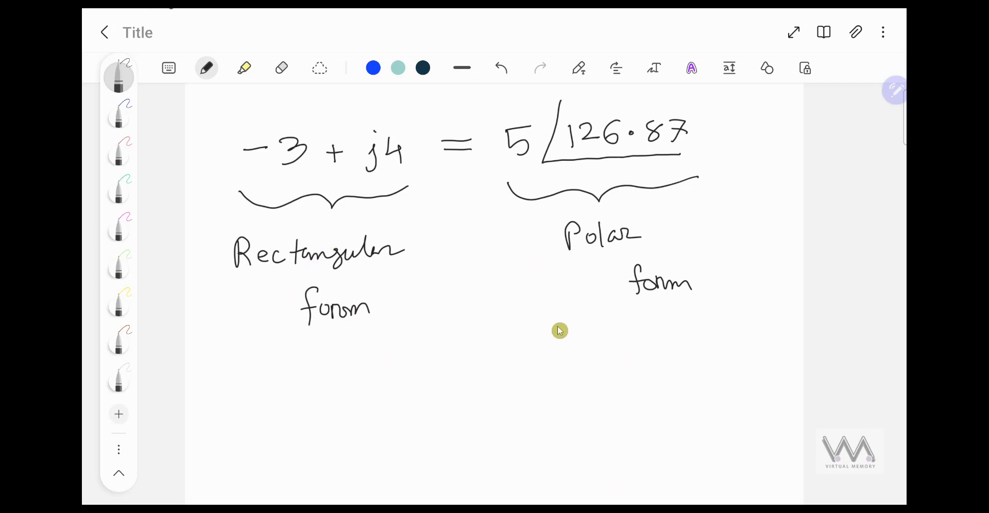
{"action": "mouse_move", "coordinate": [575, 329]}
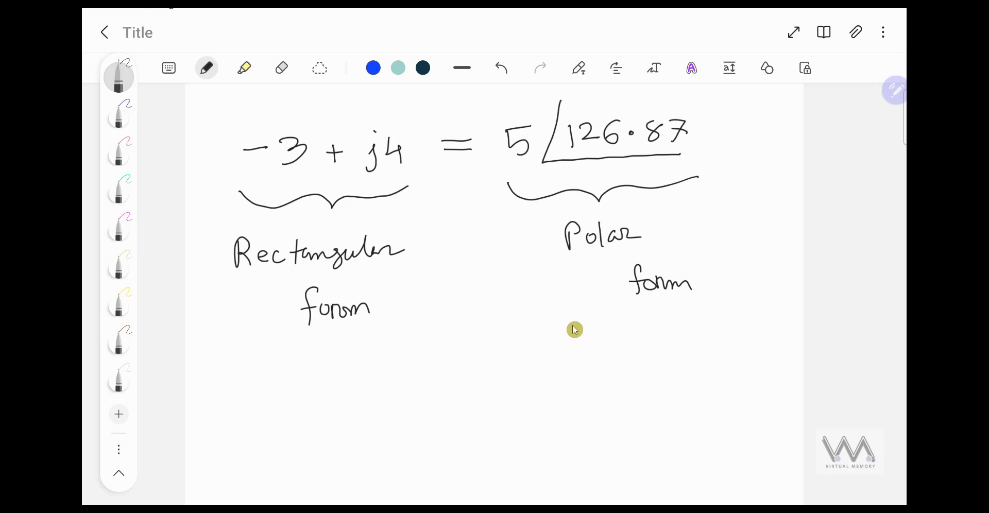
{"action": "mouse_move", "coordinate": [322, 272]}
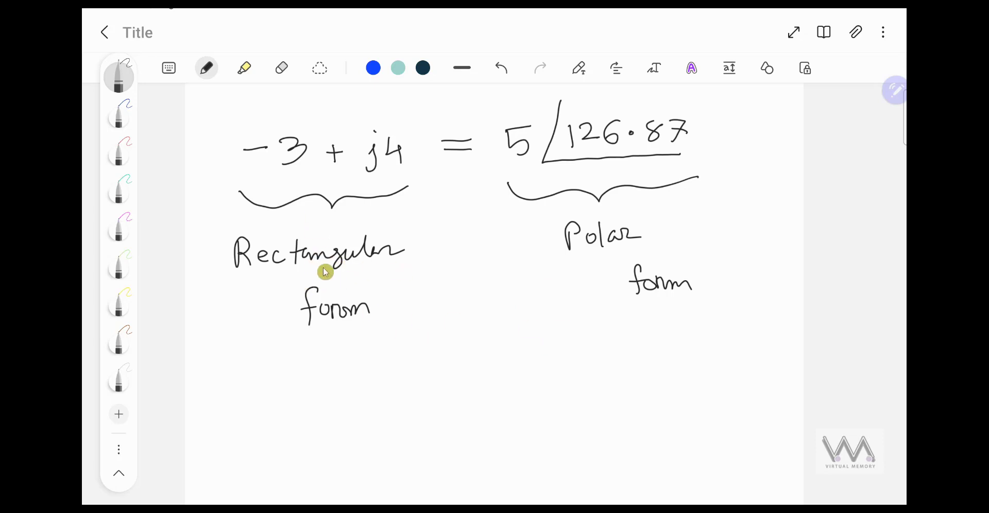
{"action": "mouse_move", "coordinate": [349, 204]}
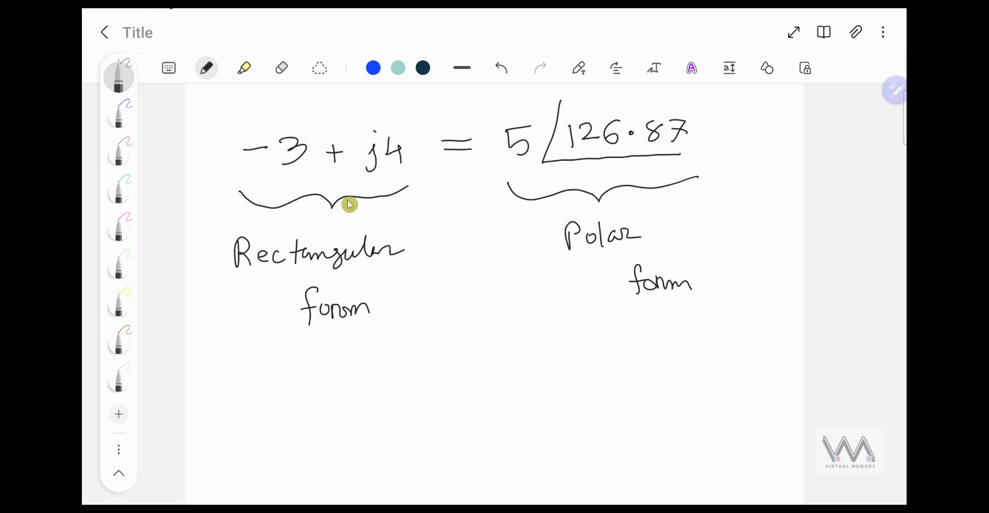
{"action": "mouse_move", "coordinate": [388, 247]}
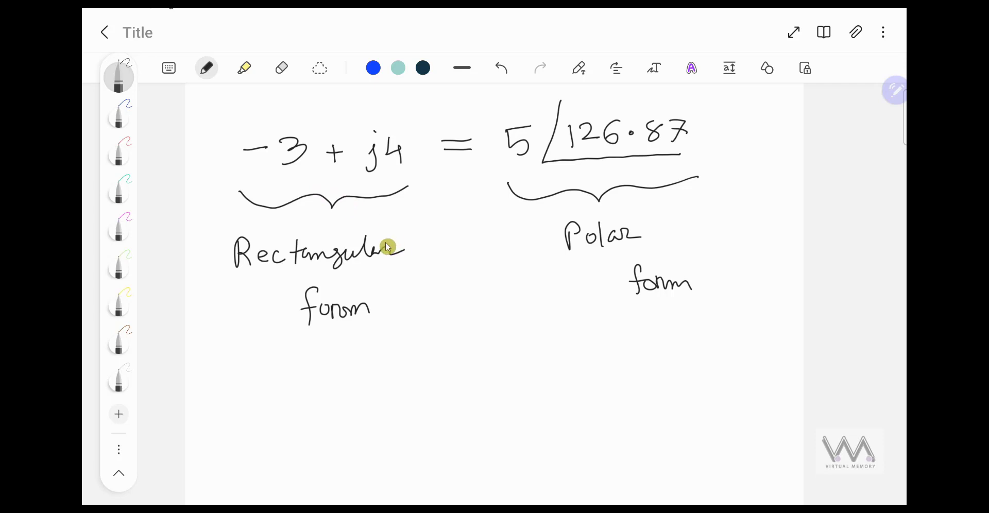